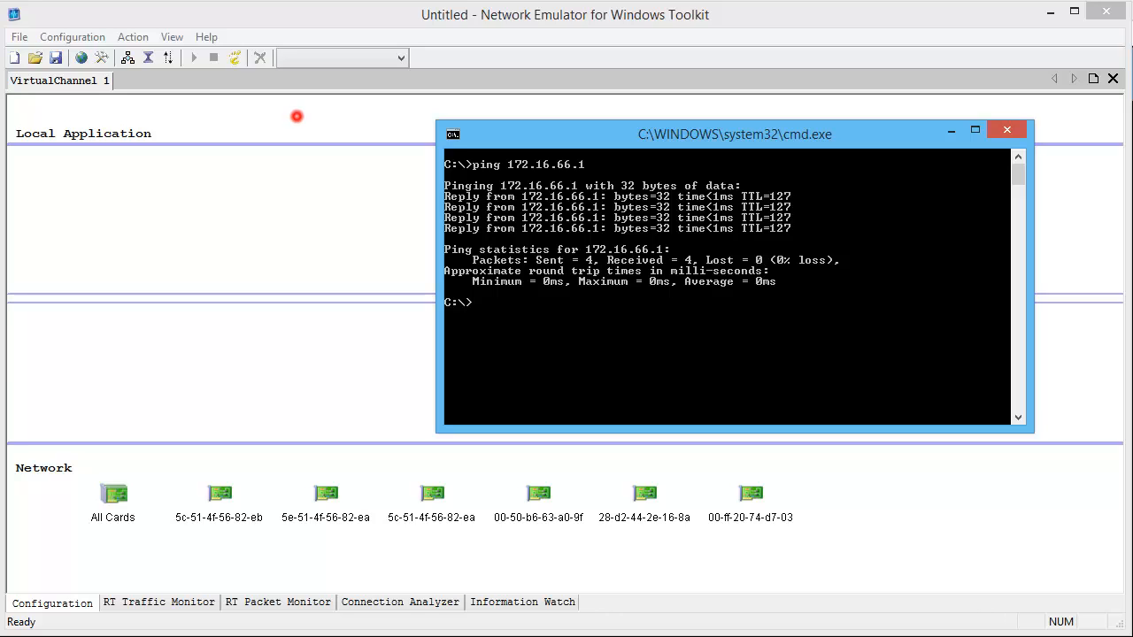
- Bring Network Emulator to the front and show its preset network channel list
click(1006, 129)
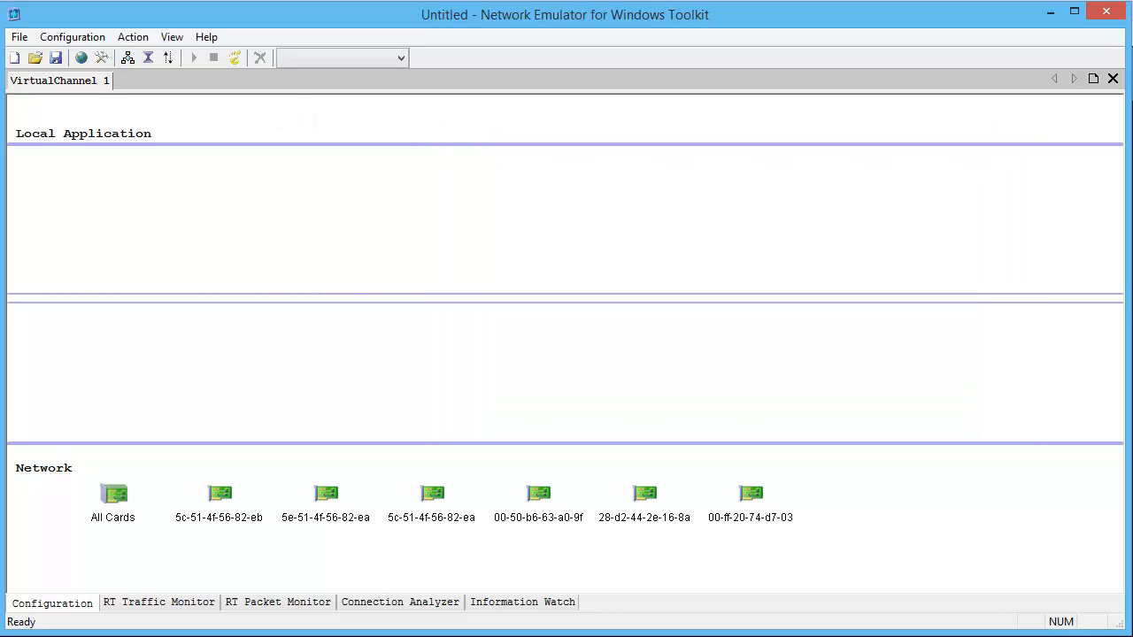
click(399, 58)
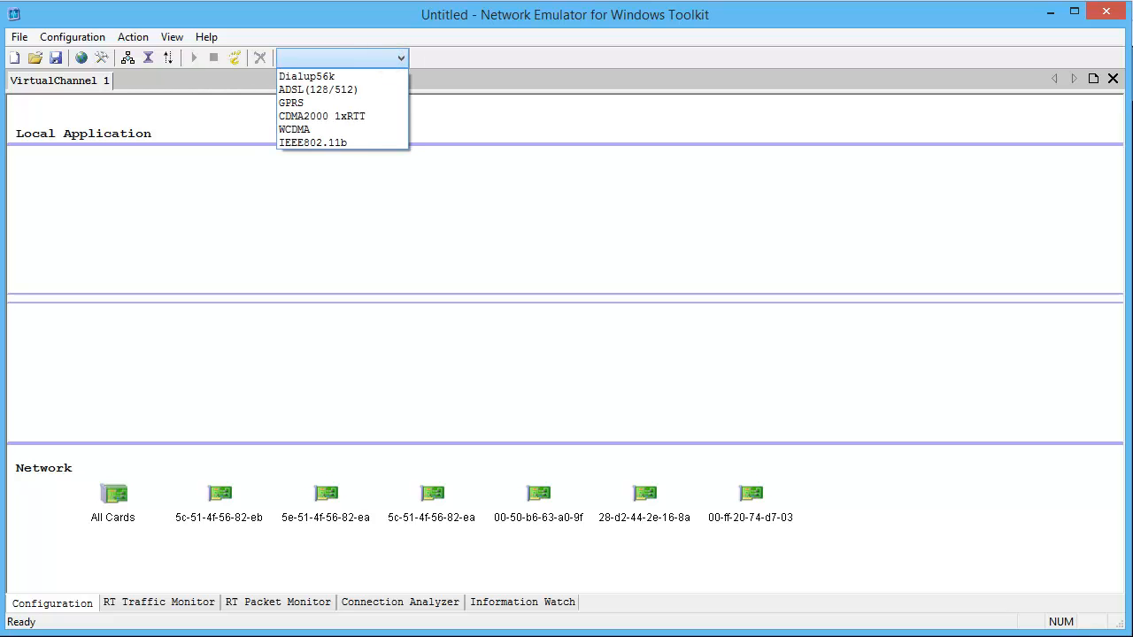
mouse_move(317, 90)
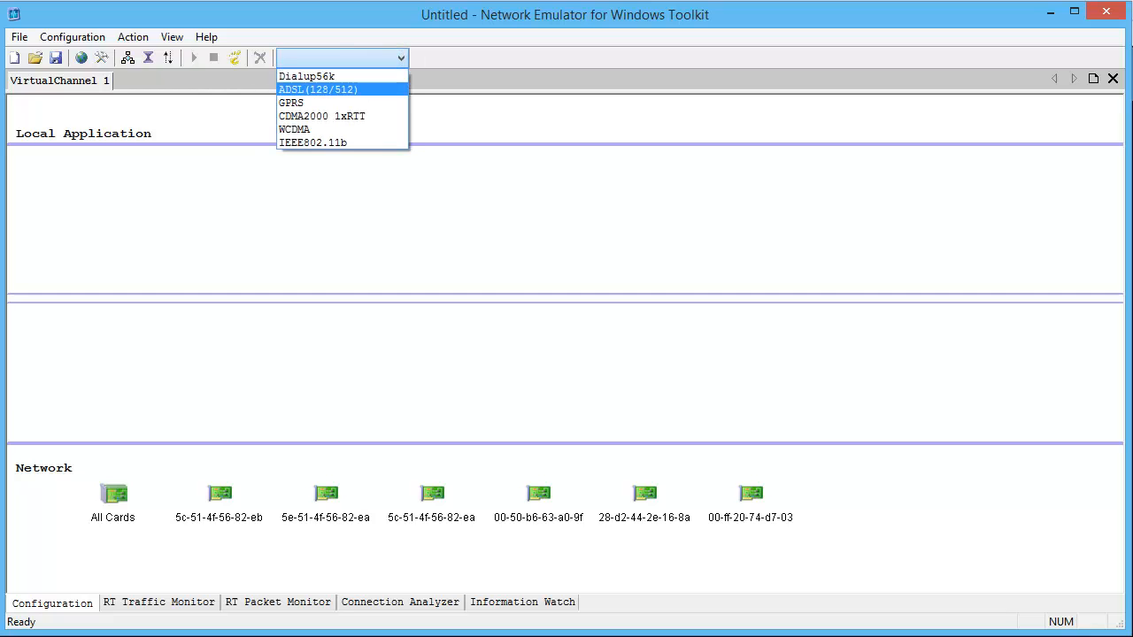
- Load the ADSL(128/512) preset, creating an ADSL_1 configuration on all network cards
click(317, 88)
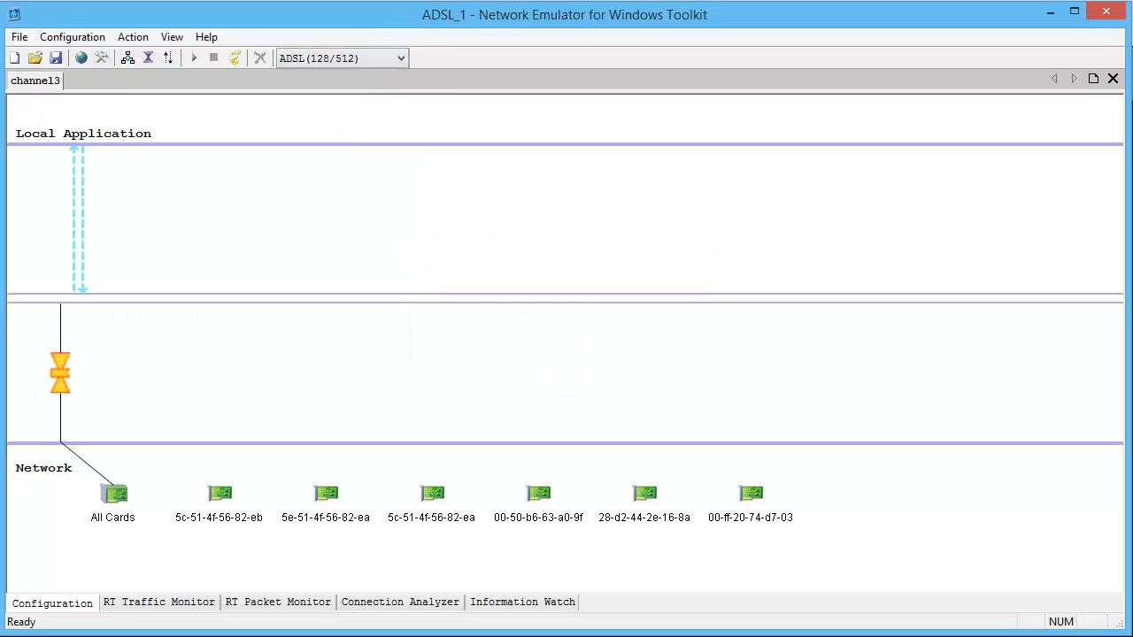
- Set the link's upstream latency to a fixed 25 ms
double_click(78, 181)
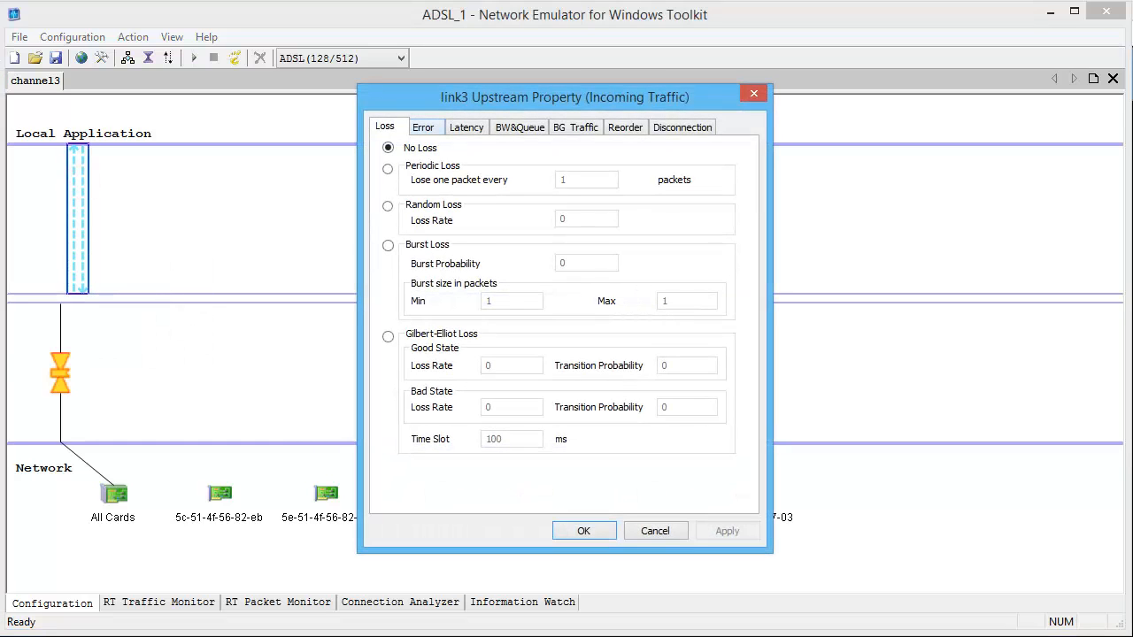
click(467, 126)
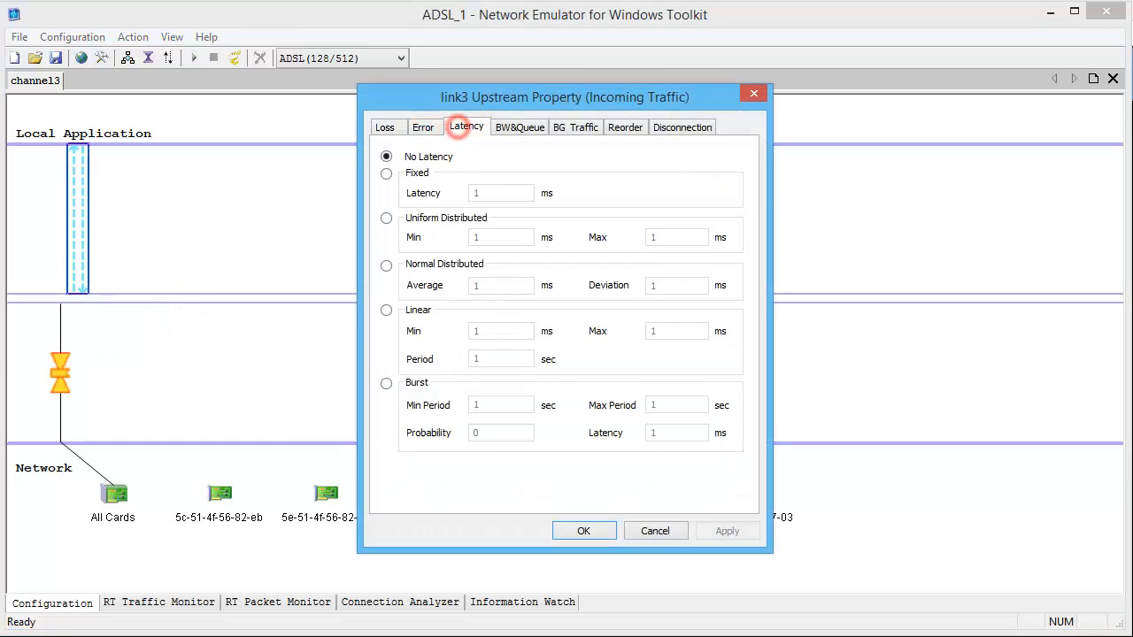
click(386, 173)
text(25)
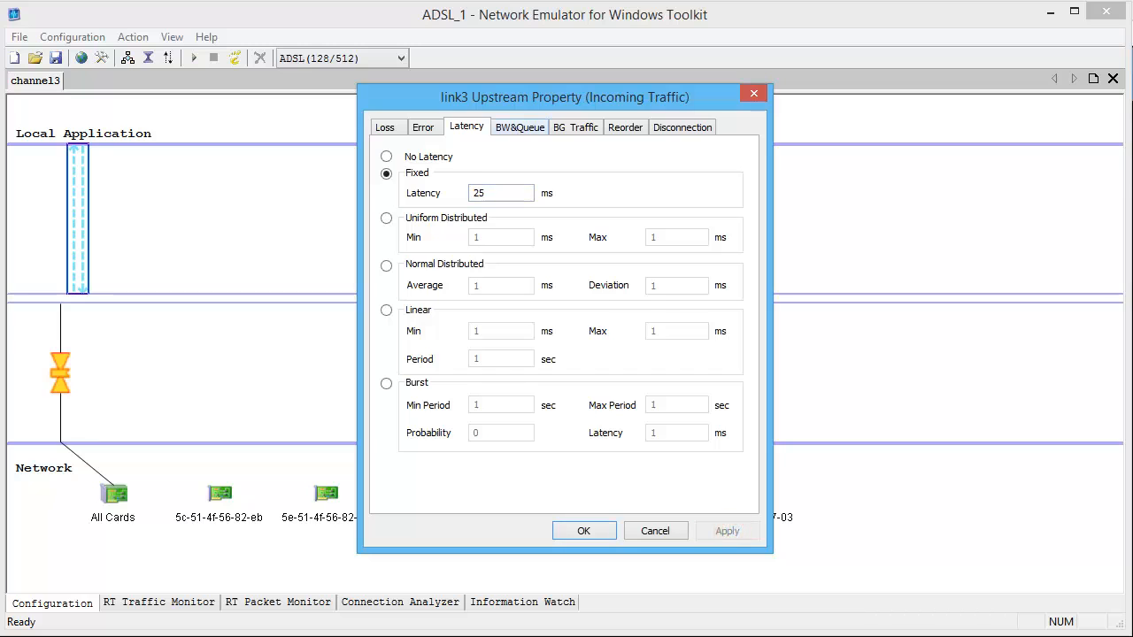
- Review the upstream BW&Queue (512 kbps), BG Traffic, Reorder and Disconnection settings
click(520, 126)
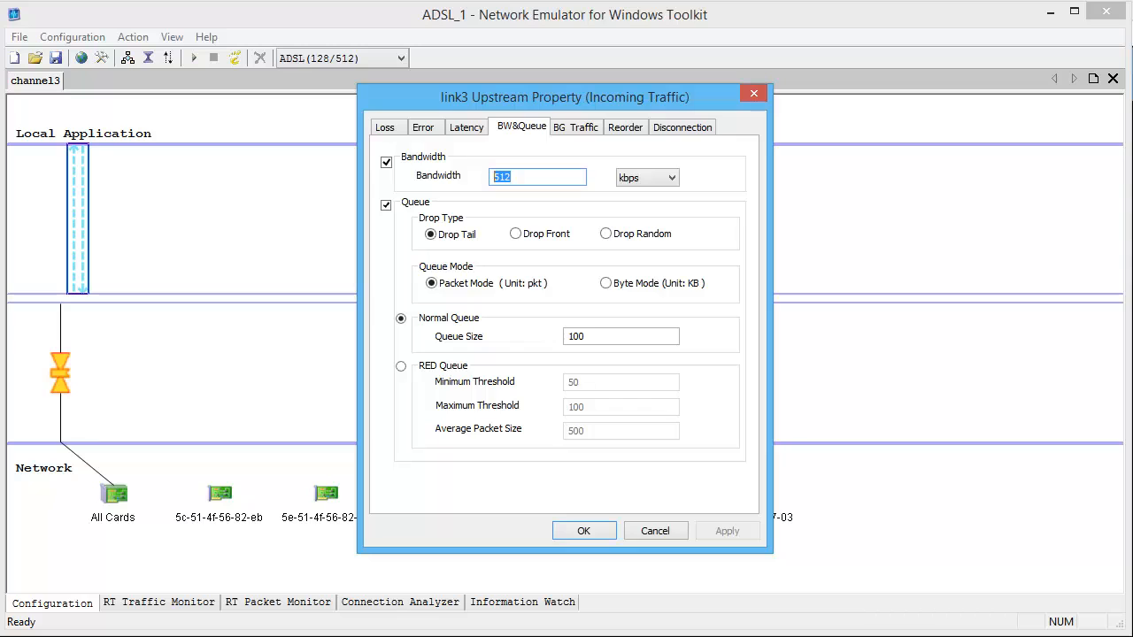
click(575, 127)
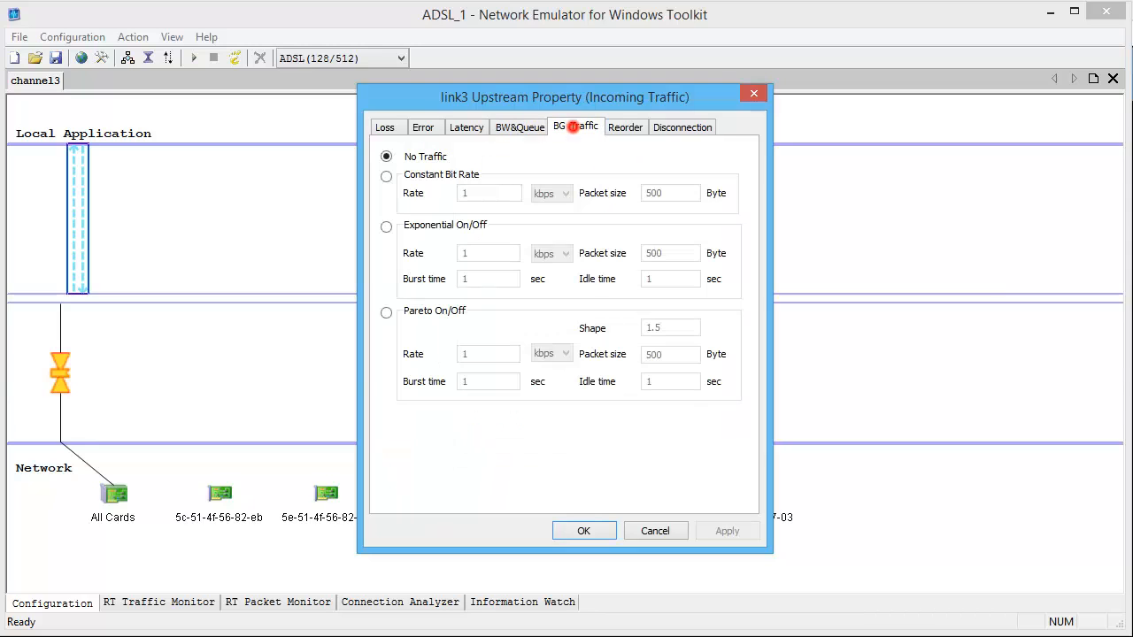
click(625, 127)
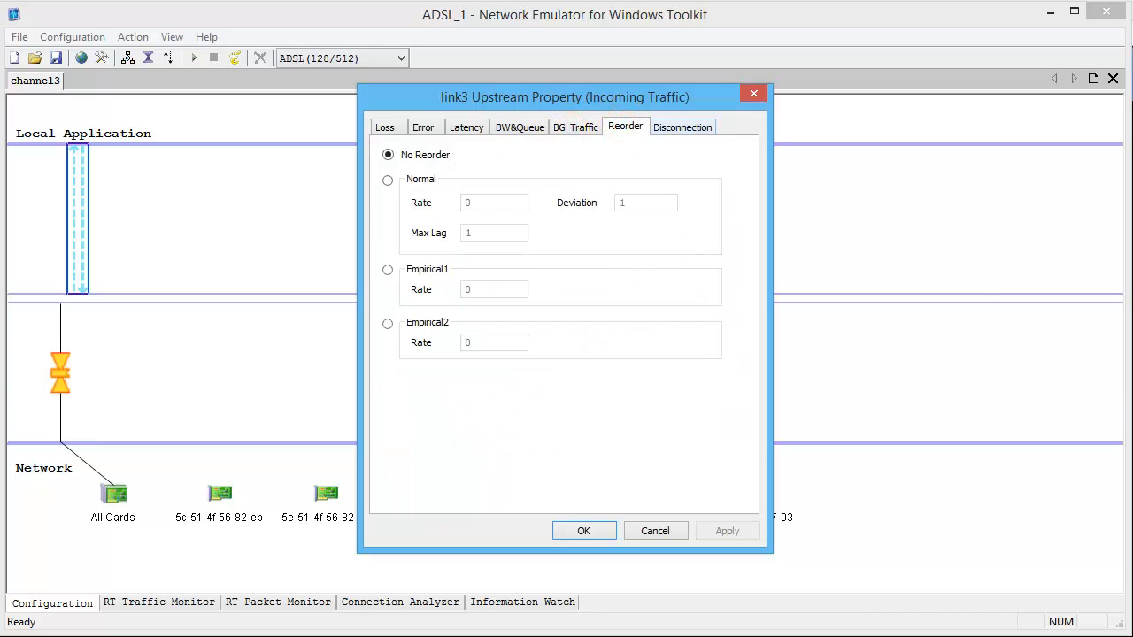
click(682, 127)
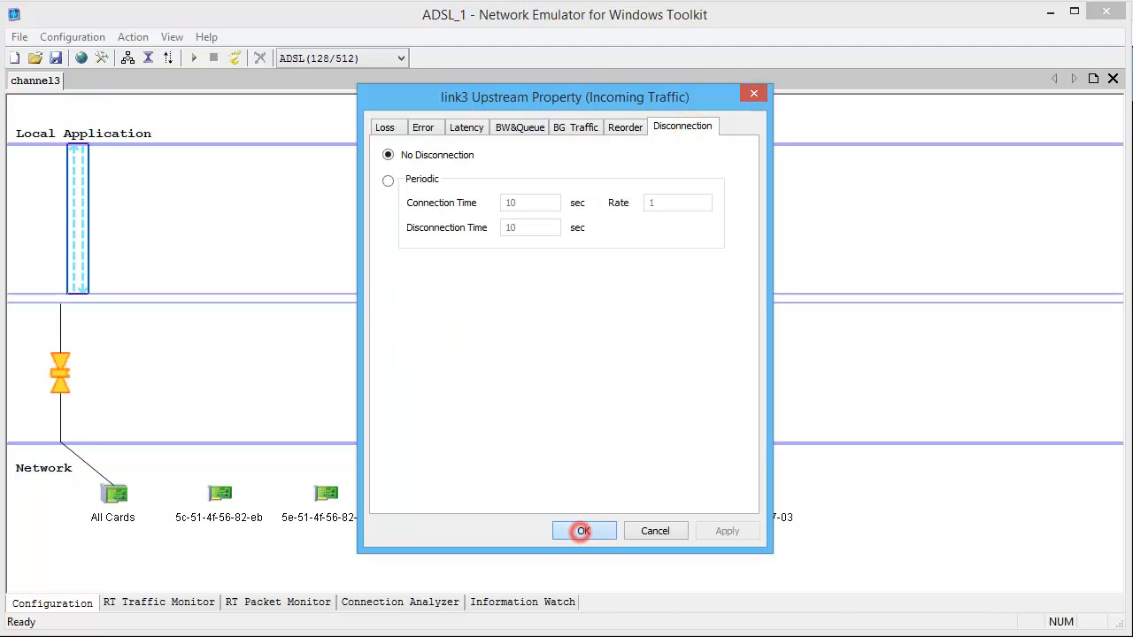
- Accept upstream settings and give downstream a fixed 25 ms latency at 128 kbps
click(583, 530)
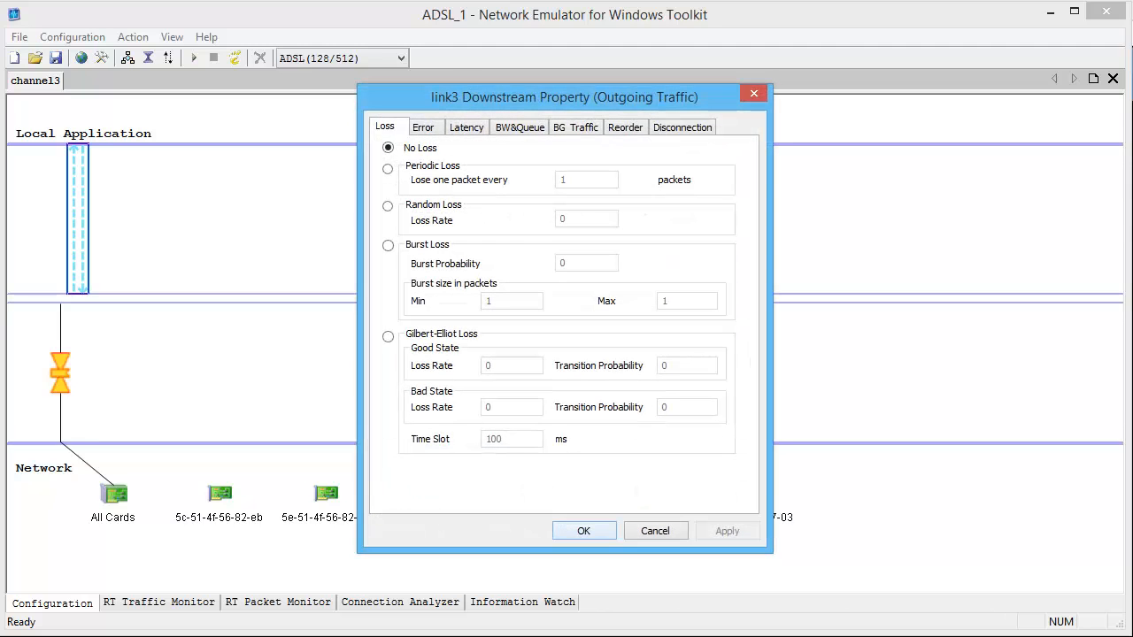
click(423, 127)
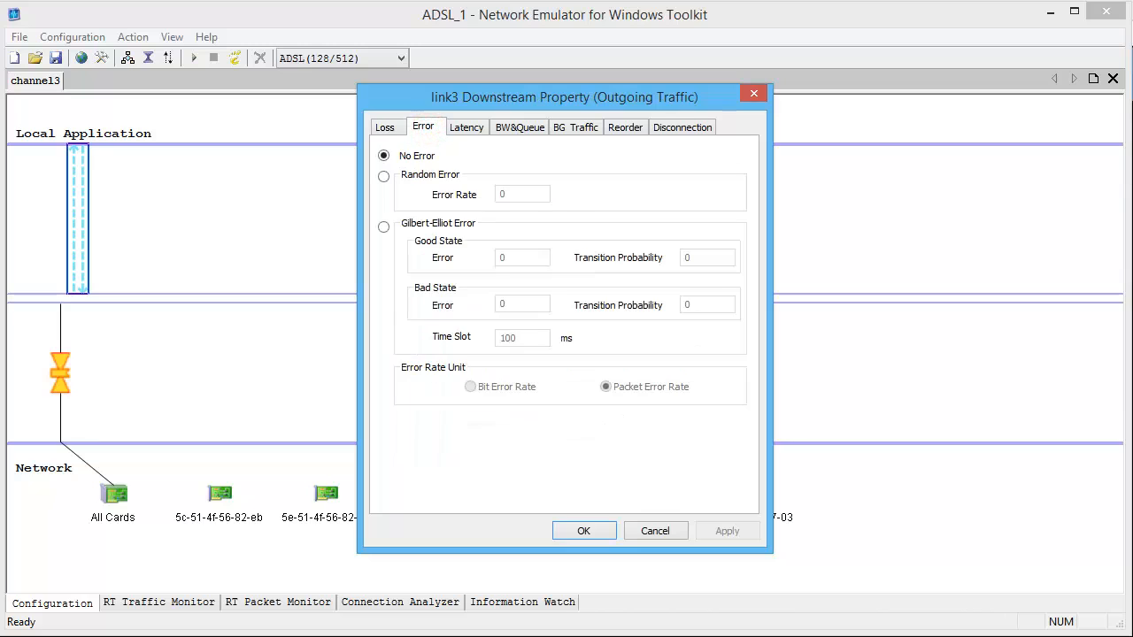
click(467, 126)
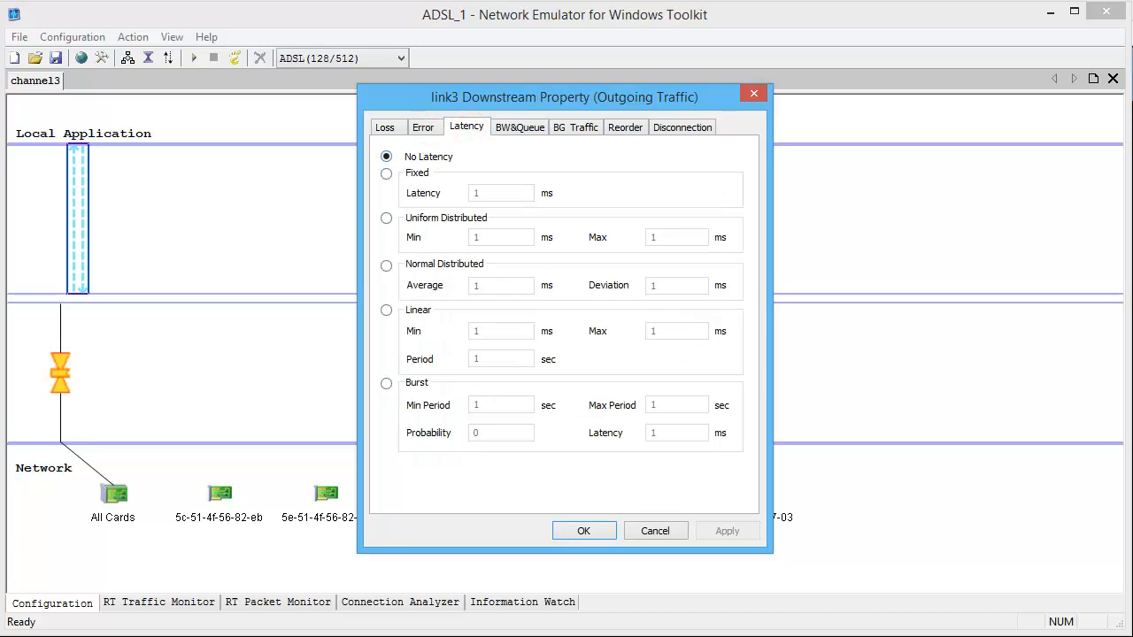
click(386, 173)
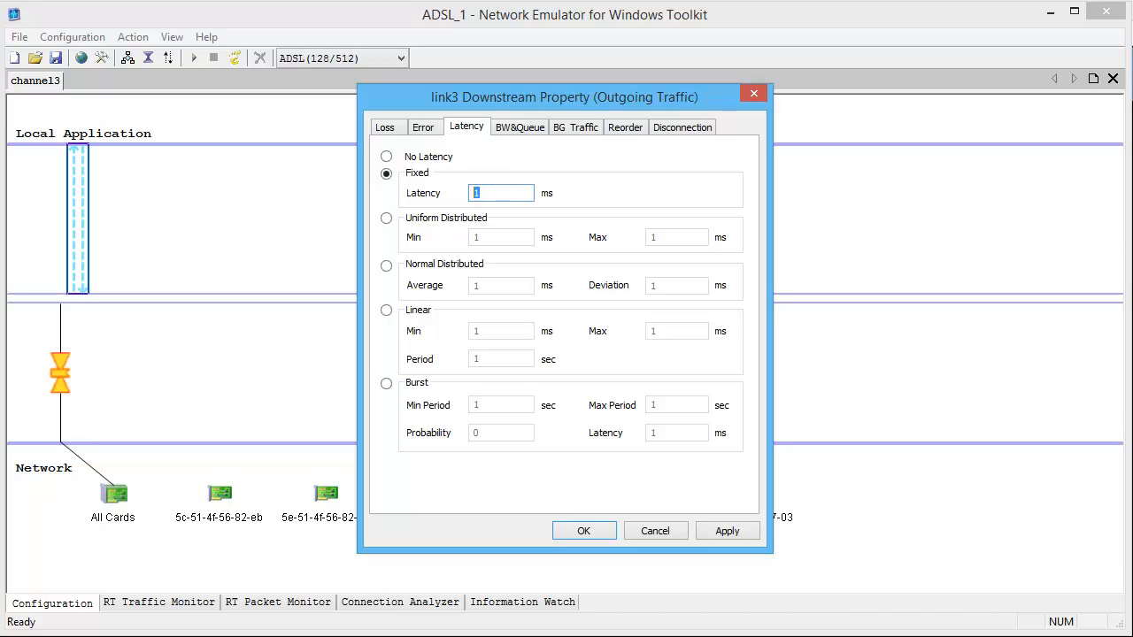
text(25)
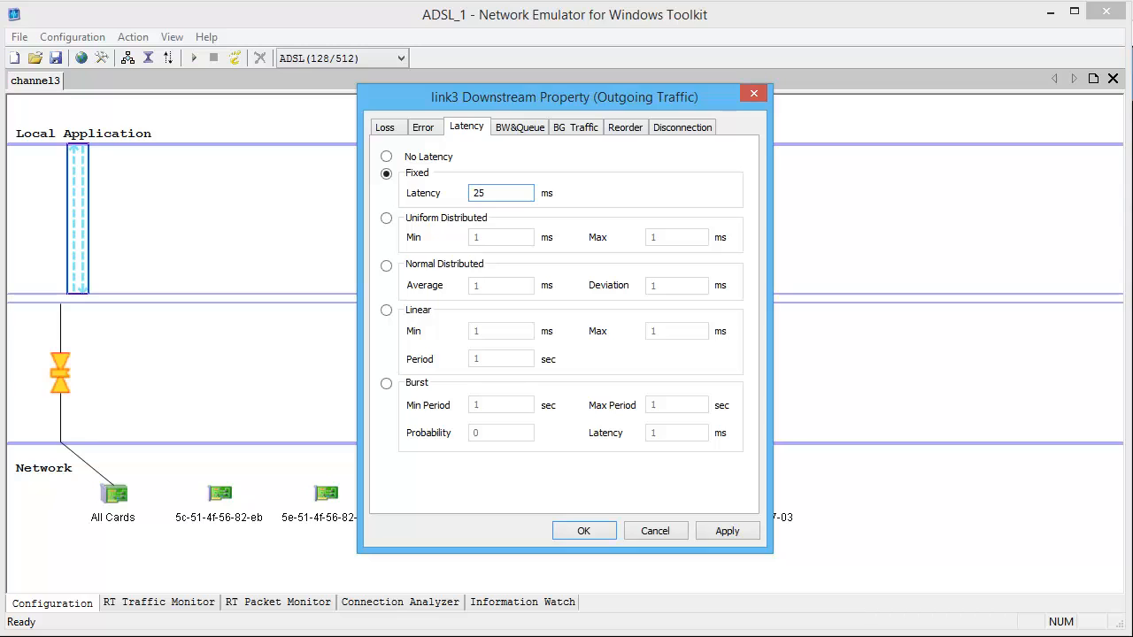
click(519, 127)
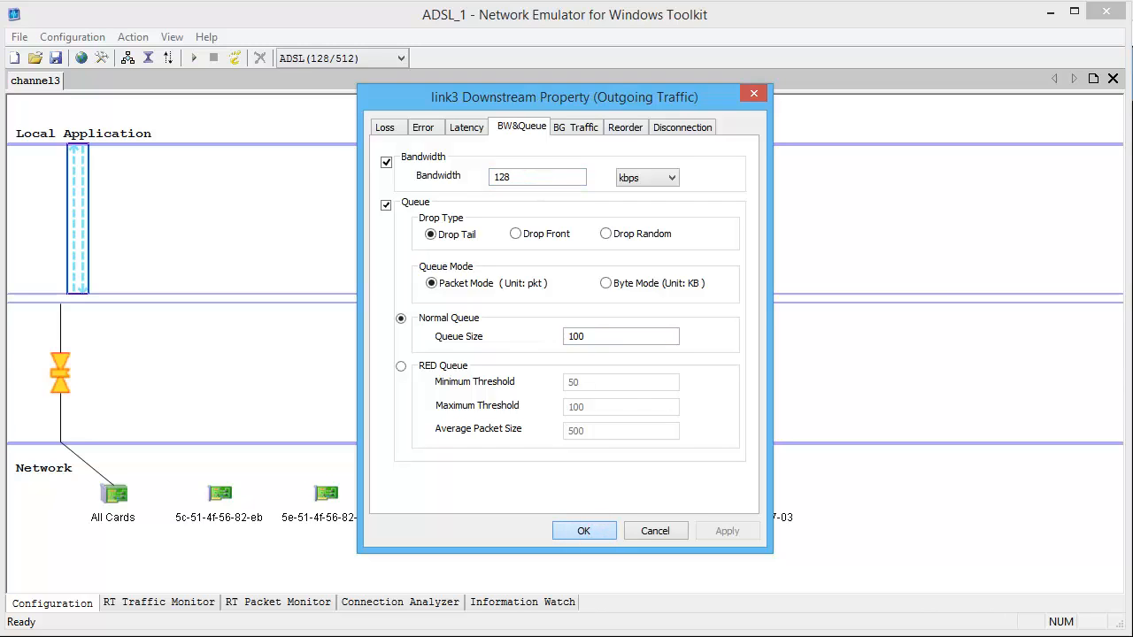
click(583, 530)
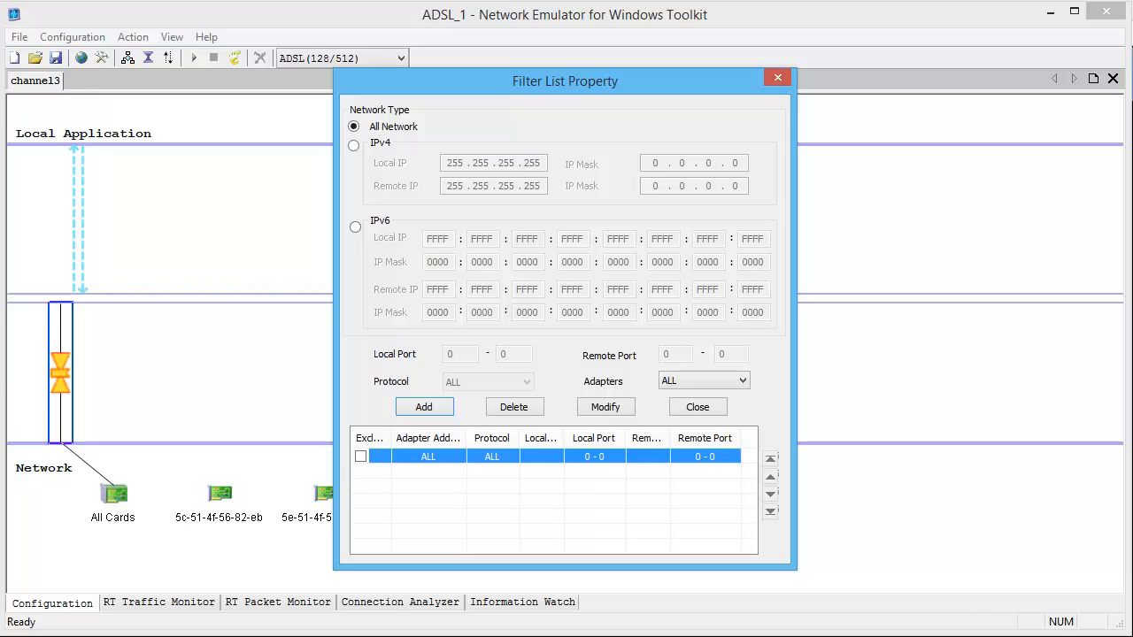
- Replace the ALL filter with an IPv4 filter for 172.16.66.1 mask 255.255.255.255
click(513, 406)
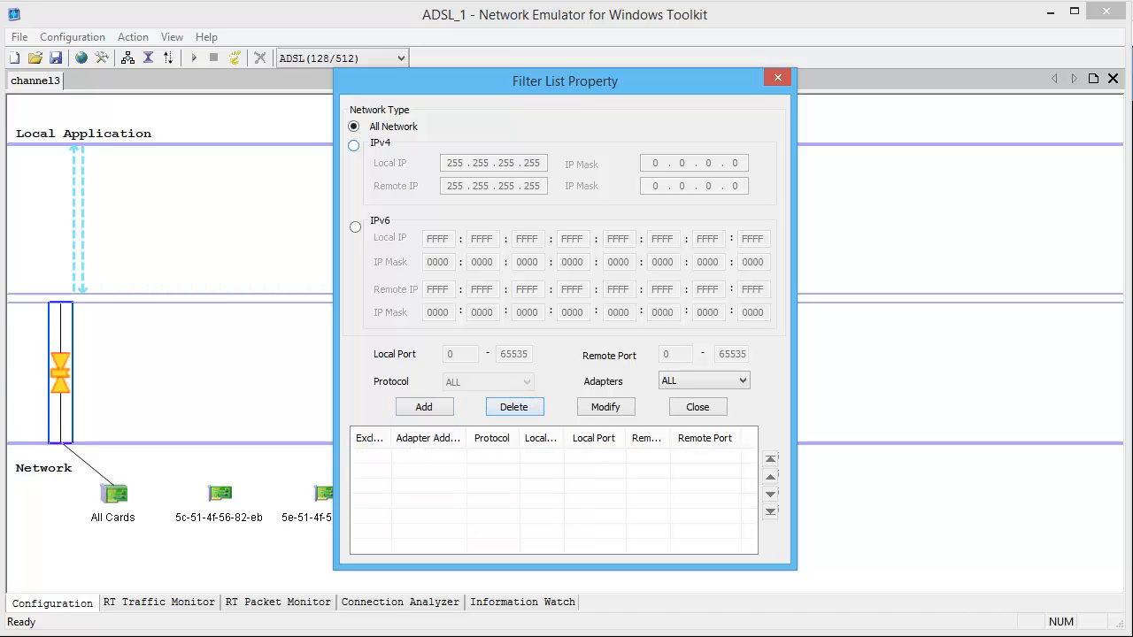
click(355, 142)
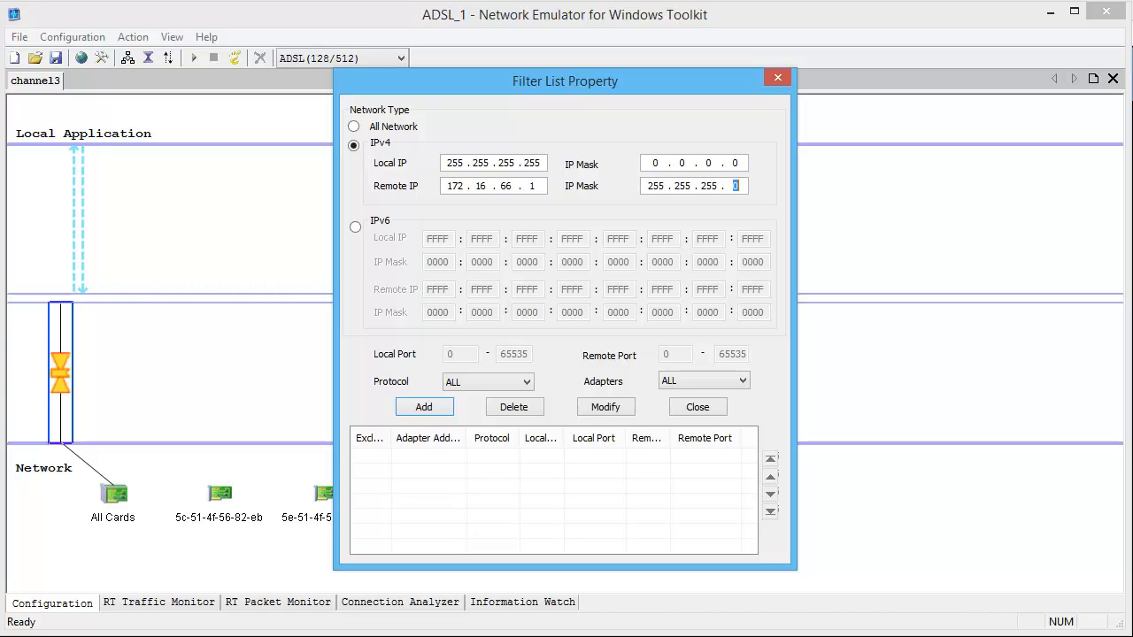
text(255)
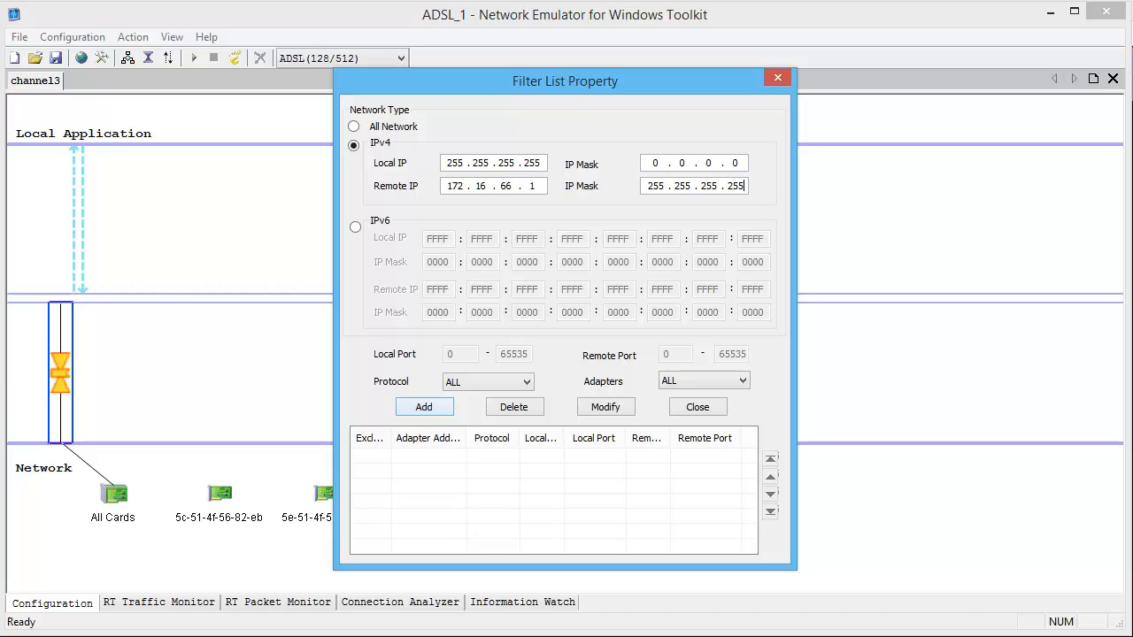
click(423, 407)
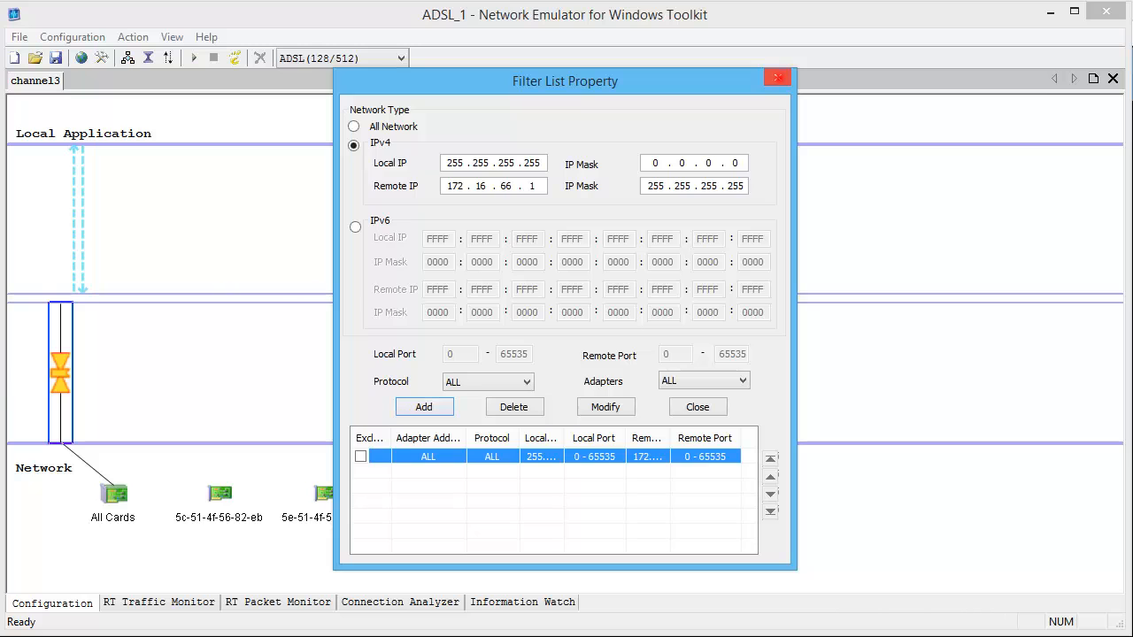
click(696, 407)
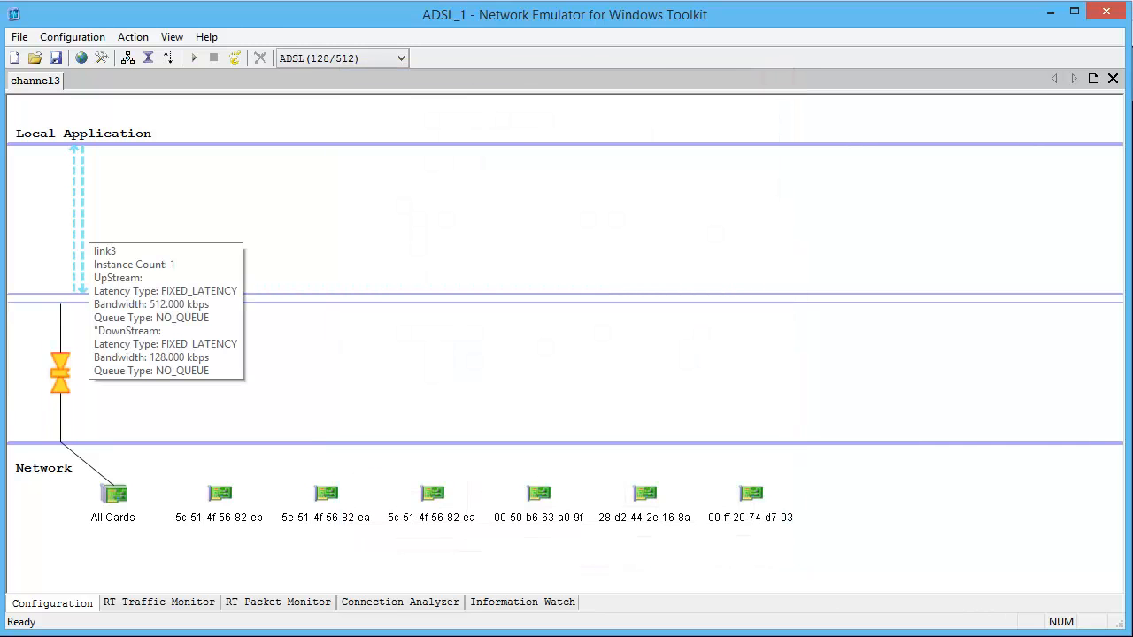
mouse_move(59, 372)
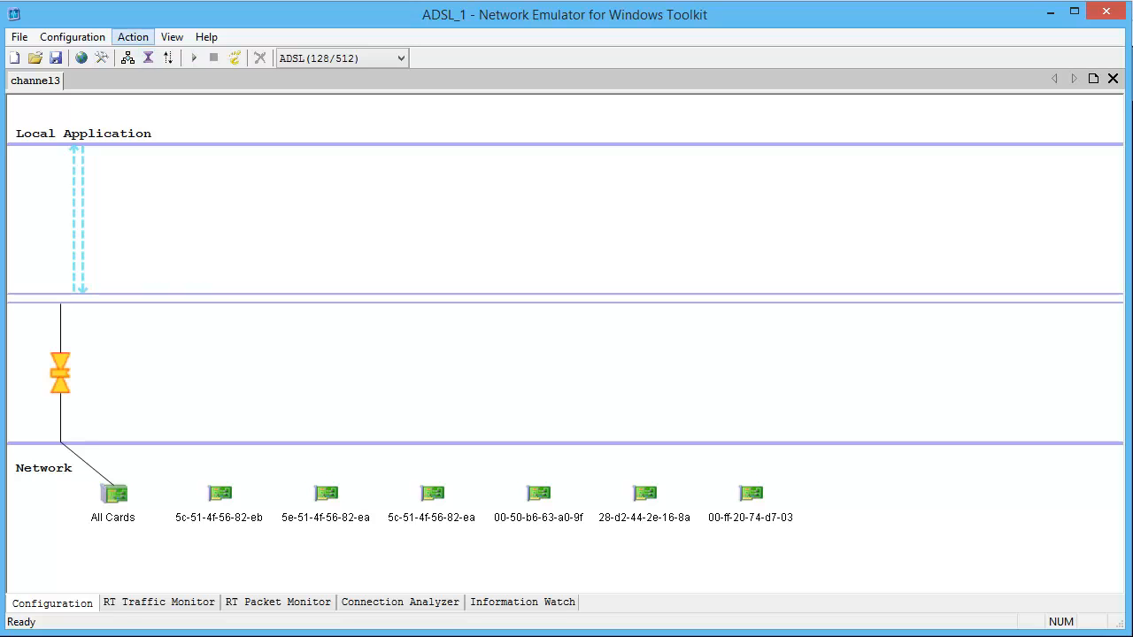
- Start the ADSL emulation from the Action menu
click(132, 36)
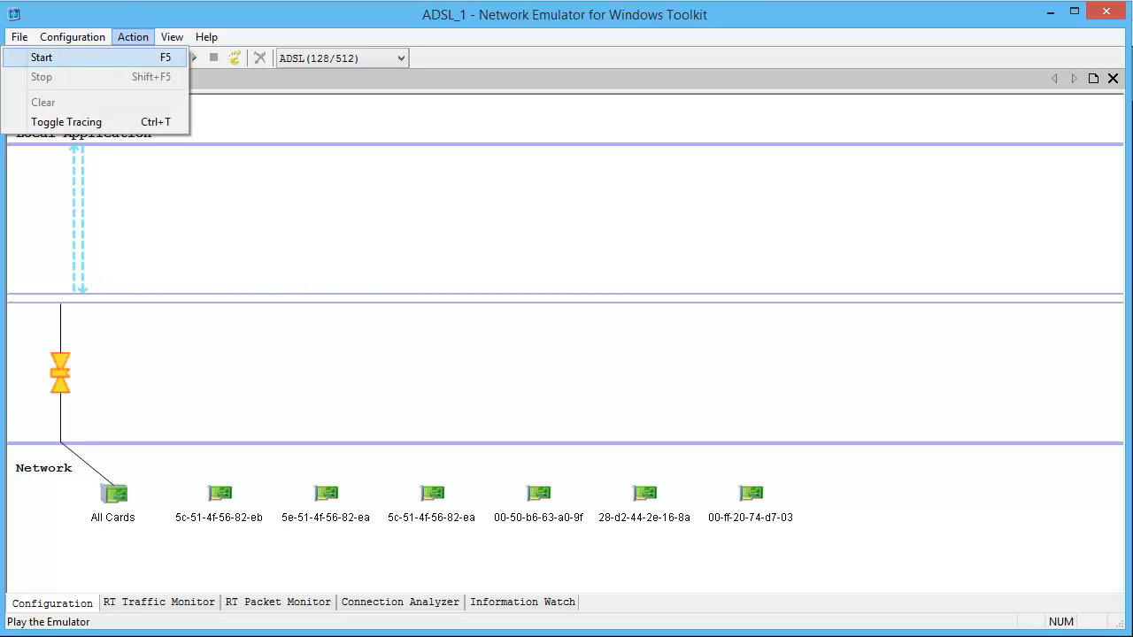
click(157, 603)
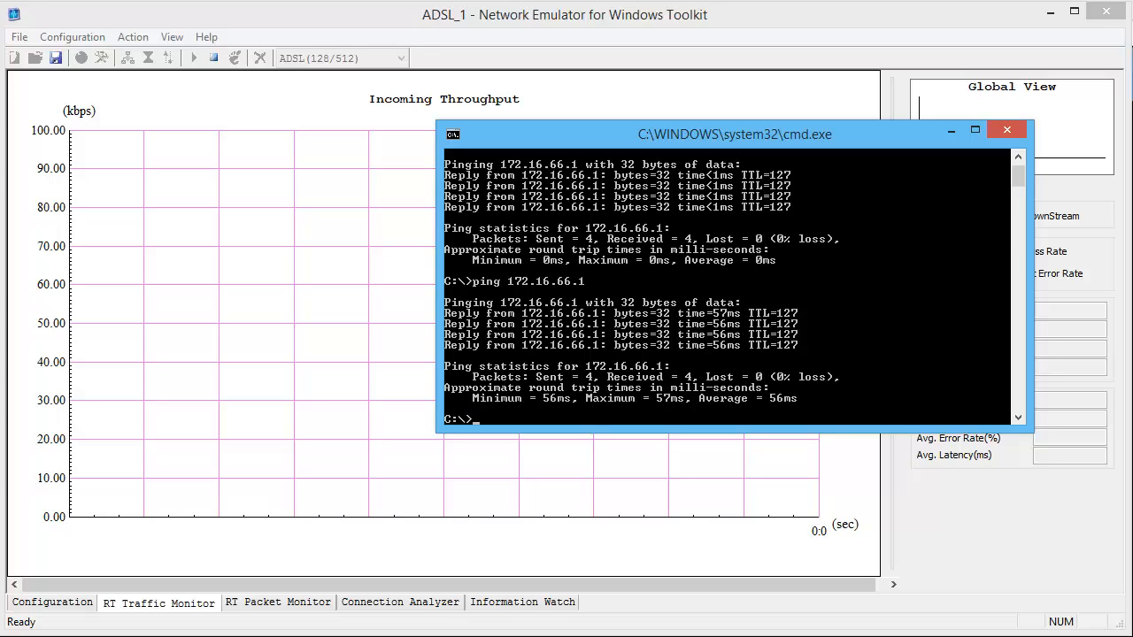
- Ping 172.16.66.1 from Command Prompt through the emulated link
text(ping 172.16.66.1)
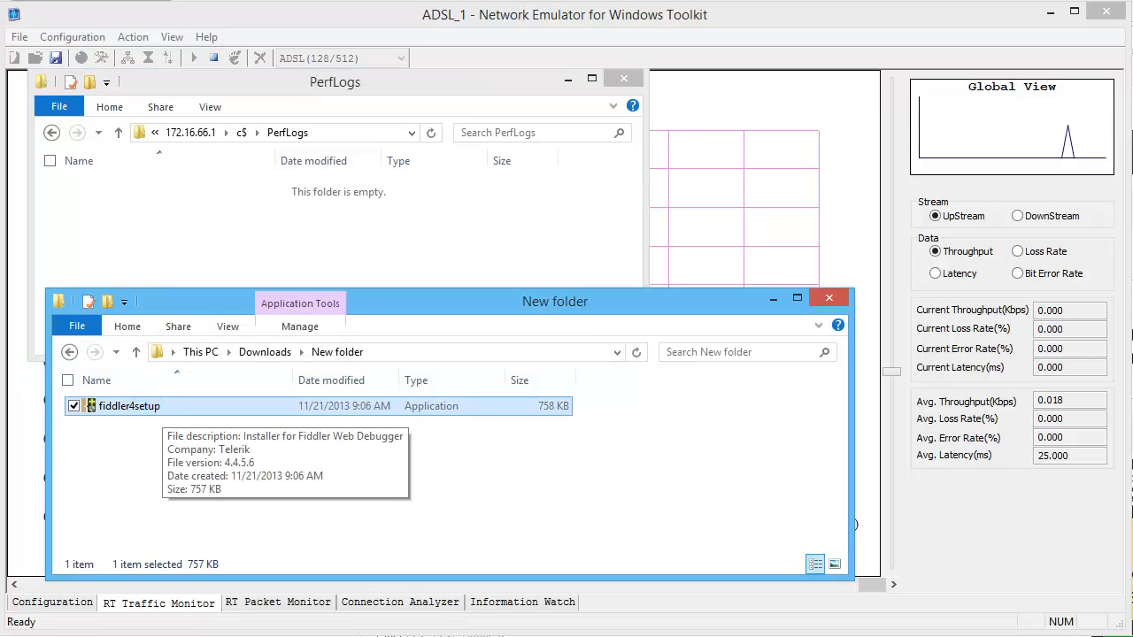
- Copy fiddler4setup from New folder into PerfLogs on \\172.16.66.1\c$
drag(130, 406, 195, 203)
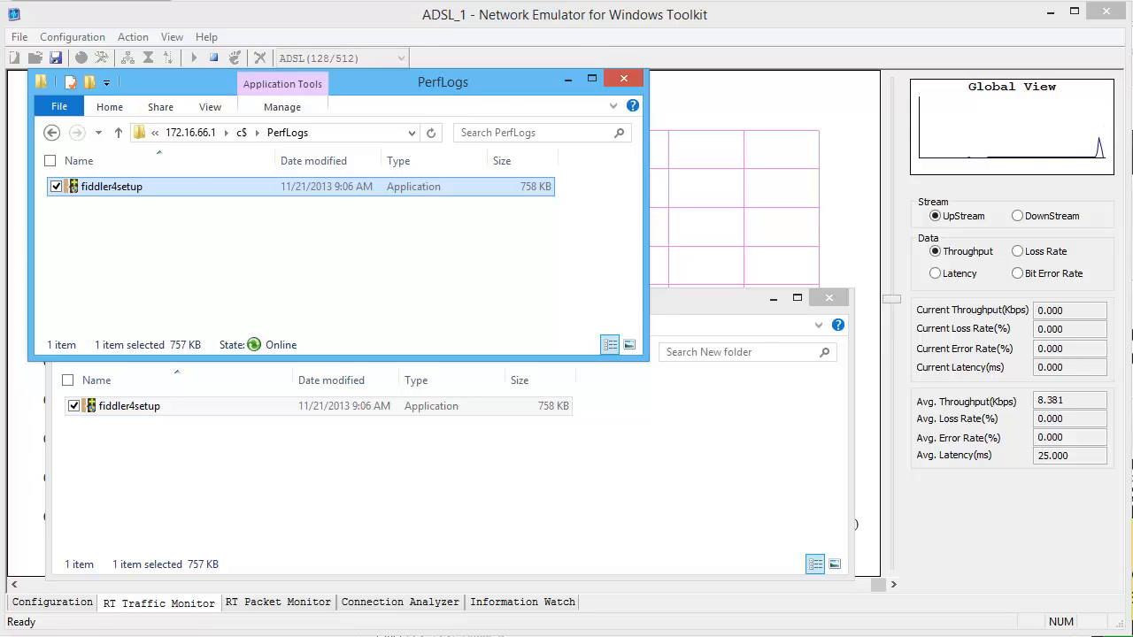
- Stop the emulation and recopy fiddler4setup, replacing the existing PerfLogs copy
click(132, 36)
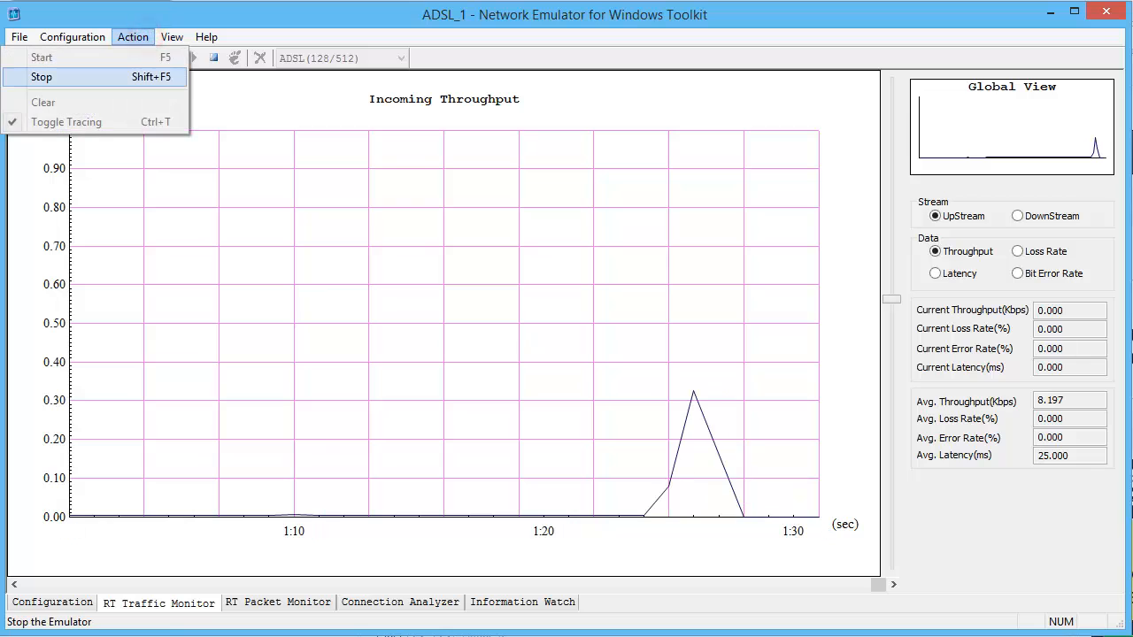
click(41, 77)
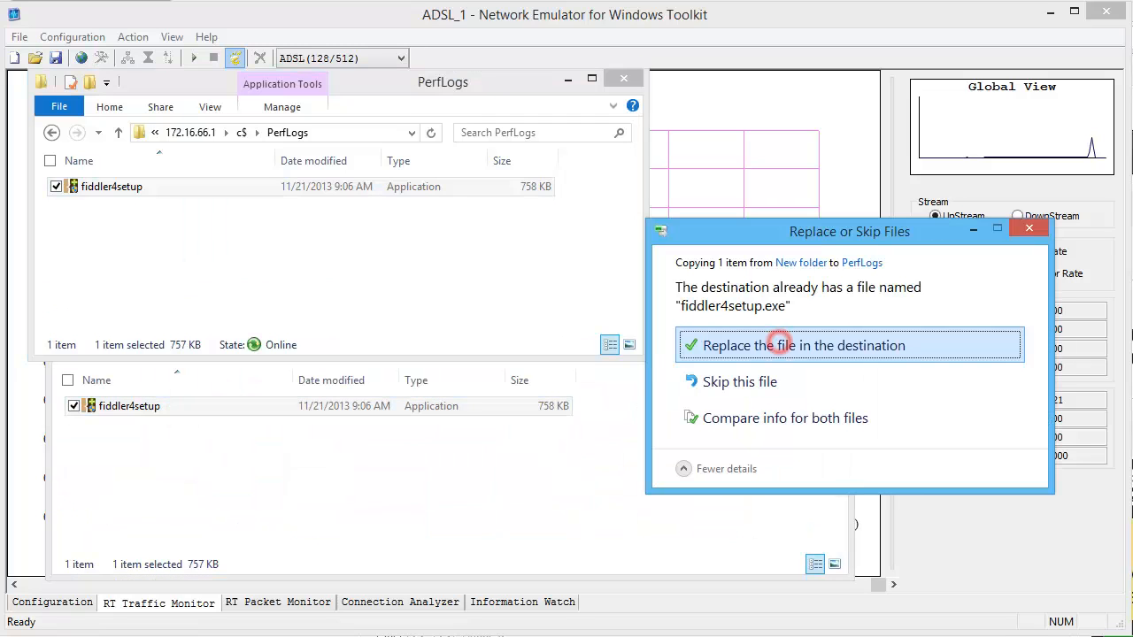
click(803, 345)
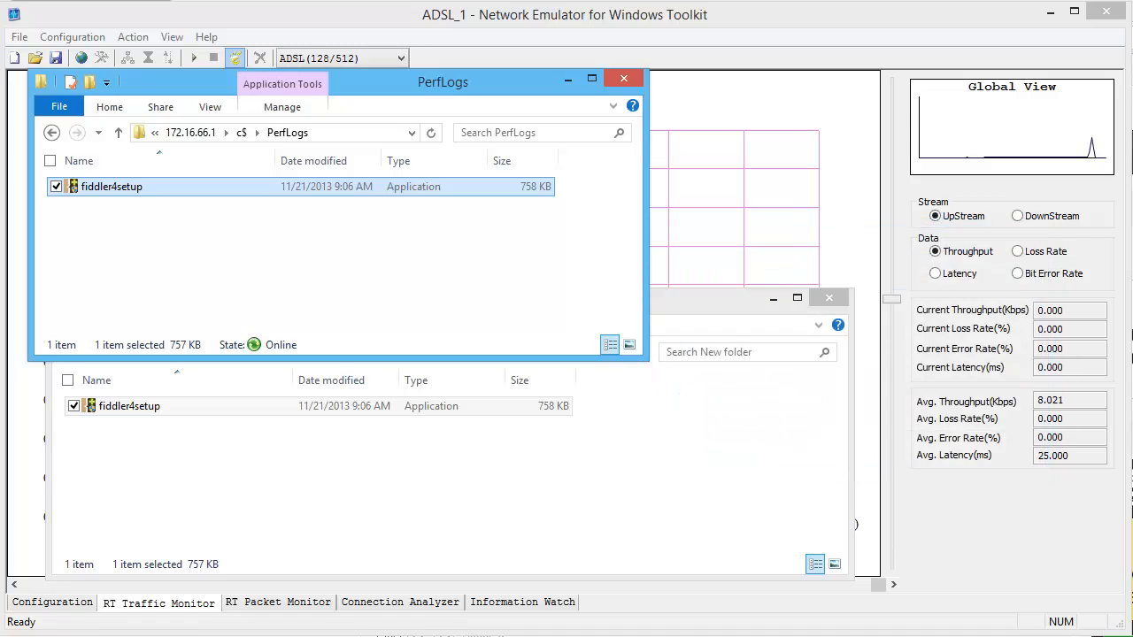